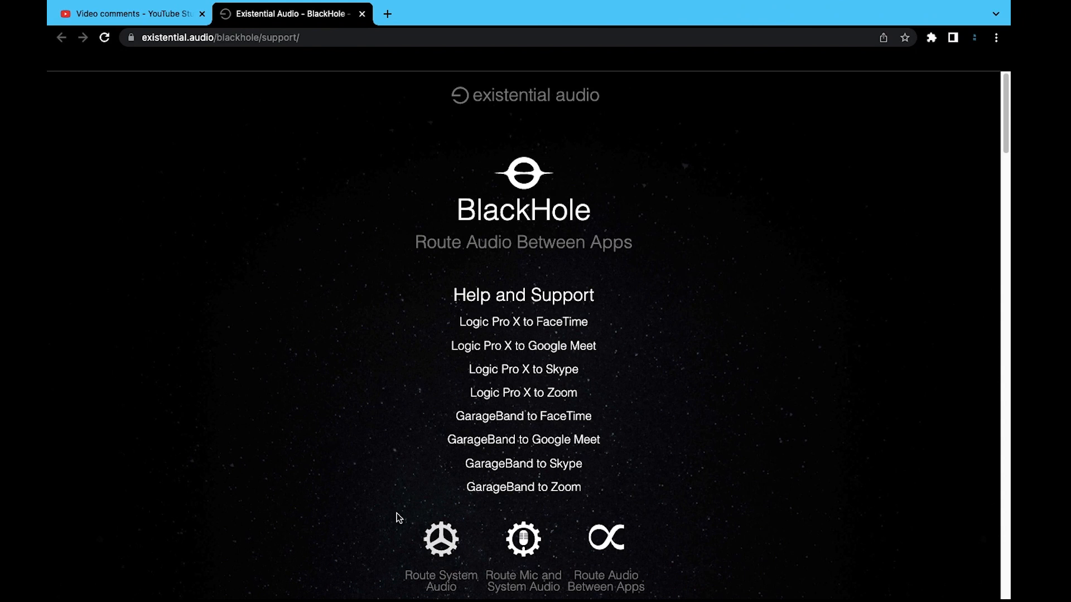
{"action": "mouse_move", "coordinate": [506, 145]}
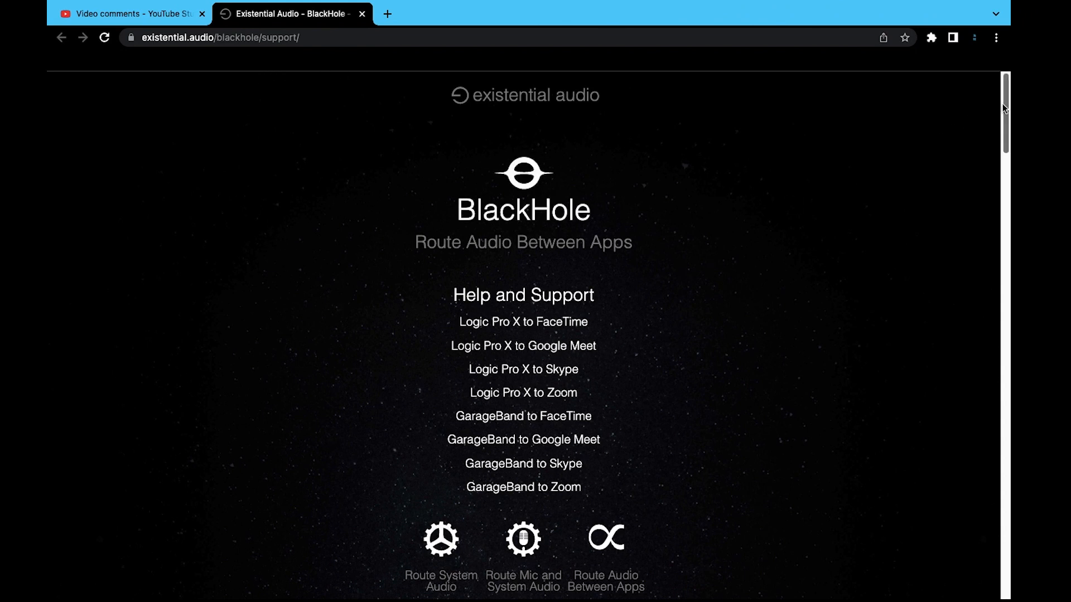
Scroll down the BlackHole support page to the Uninstall BlackHole section.
{"action": "scroll", "scroll_direction": "down", "scroll_amount": 3}
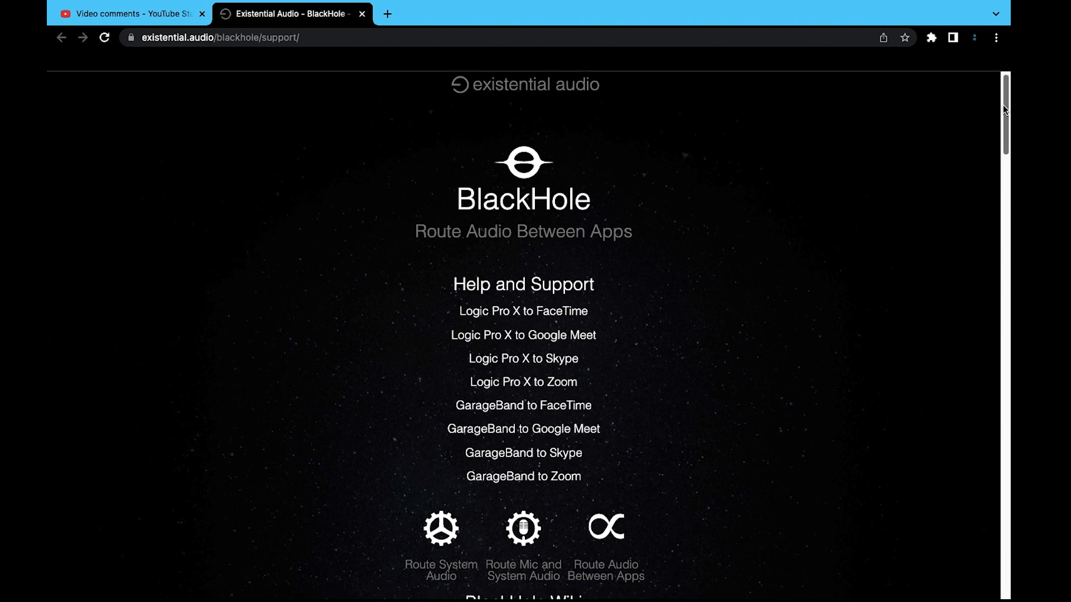
{"action": "scroll", "scroll_direction": "down", "scroll_amount": 3}
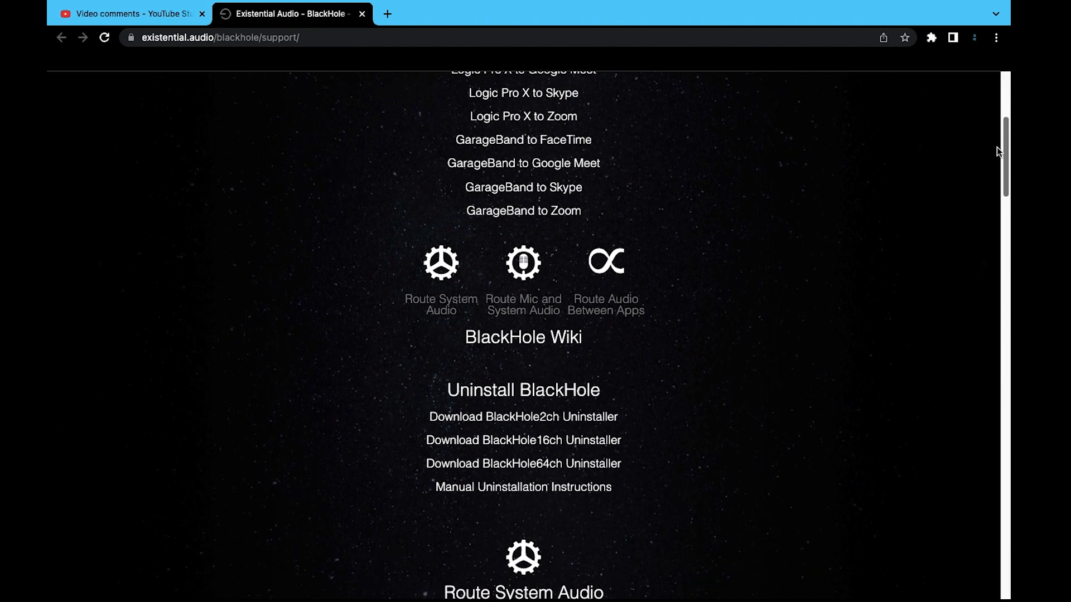
{"action": "scroll", "scroll_direction": "down", "scroll_amount": 3}
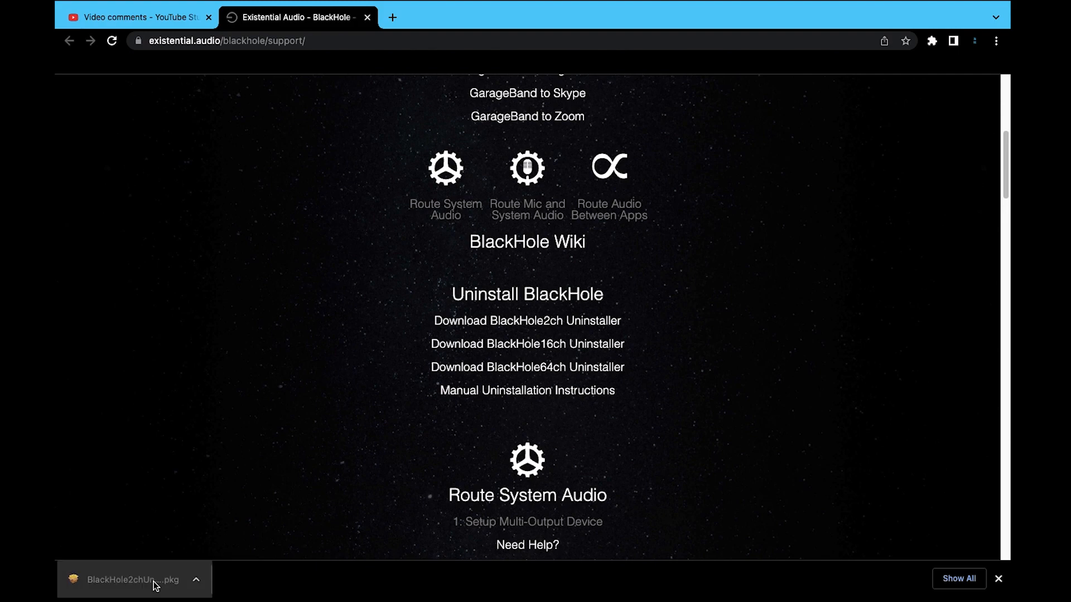
Run the BlackHole2ch uninstaller .pkg onto Macintosh HD, authorizing with the account password.
{"action": "left_click", "coordinate": [130, 579]}
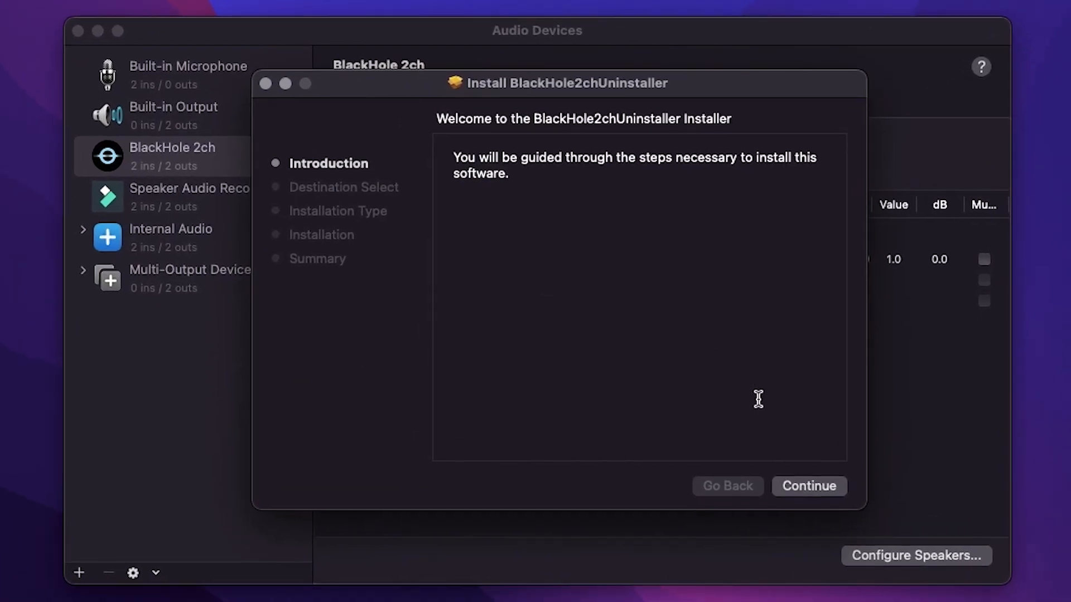
{"action": "mouse_move", "coordinate": [825, 493]}
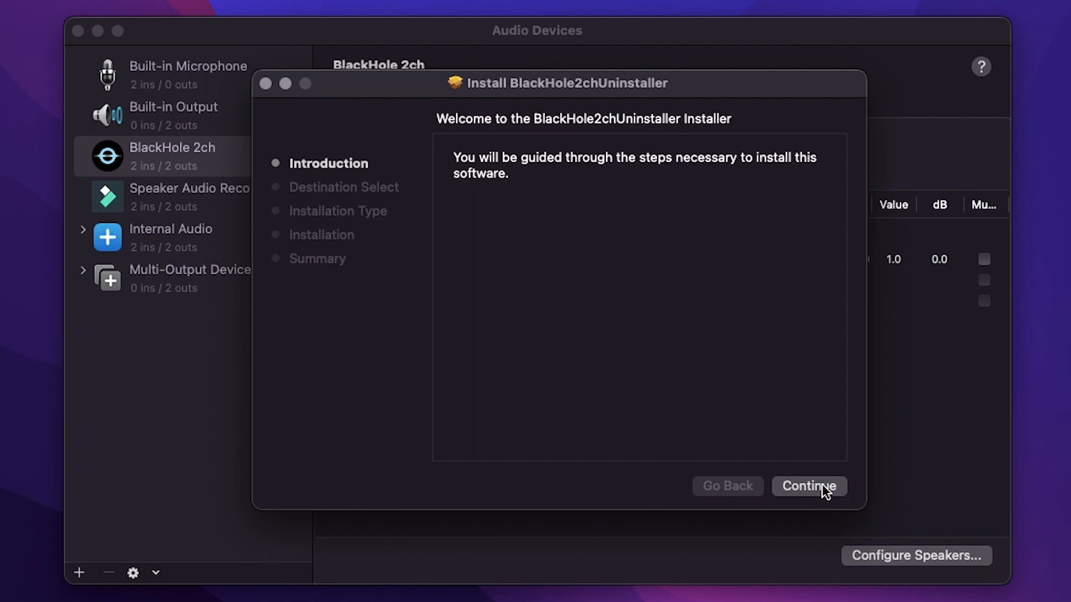
{"action": "left_click", "coordinate": [808, 486]}
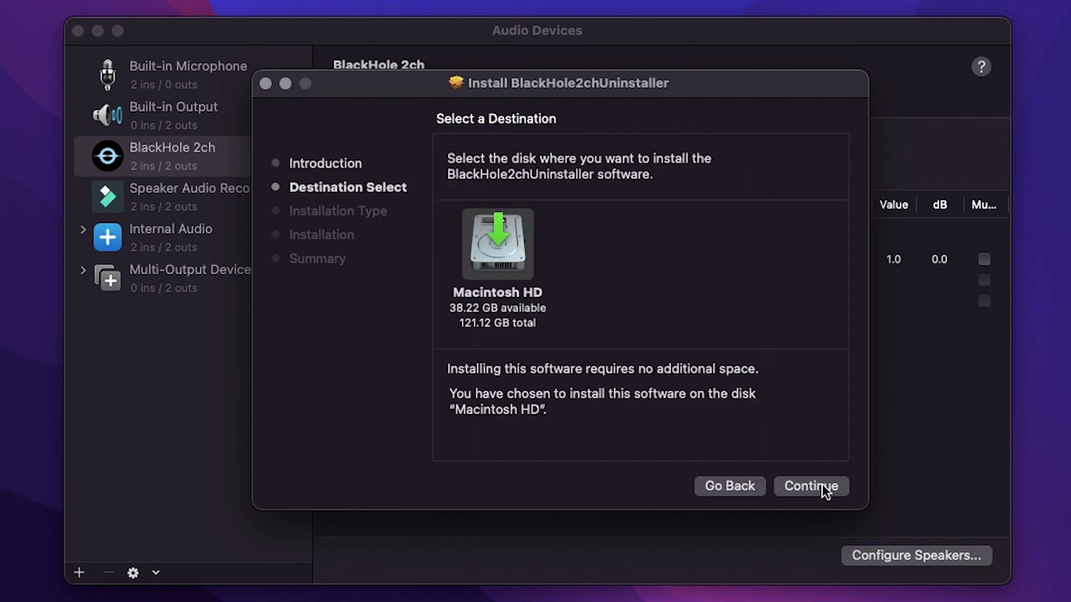
{"action": "left_click", "coordinate": [810, 486]}
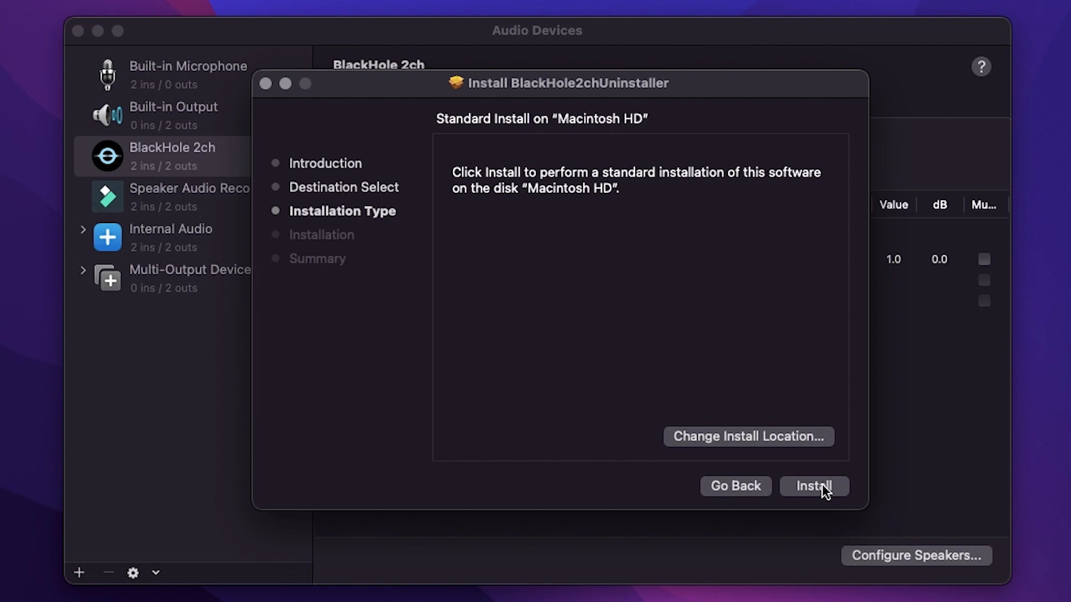
{"action": "left_click", "coordinate": [813, 487]}
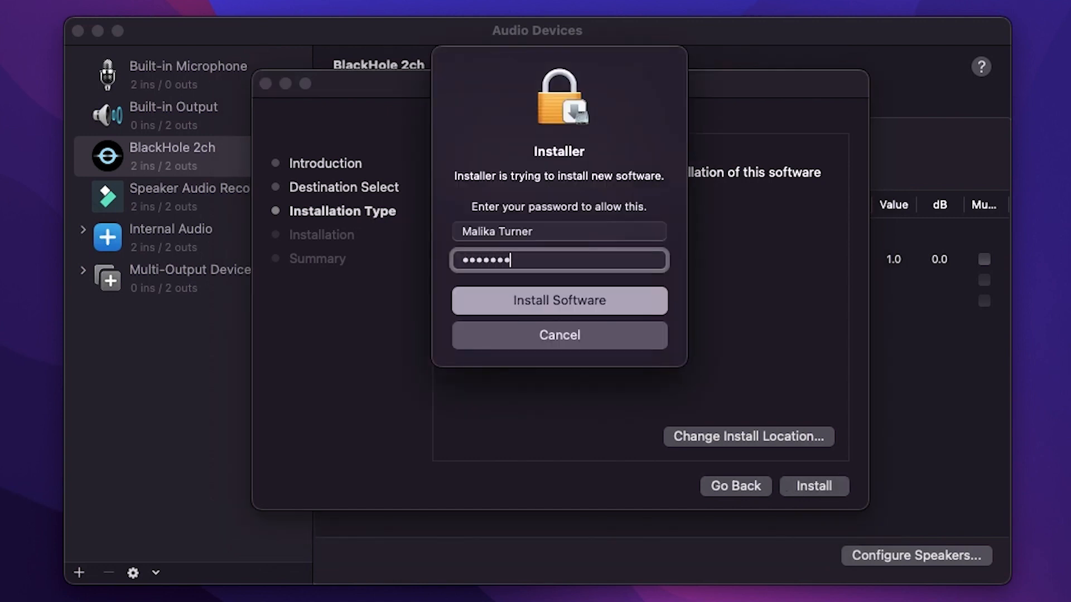
{"action": "type", "text": "•"}
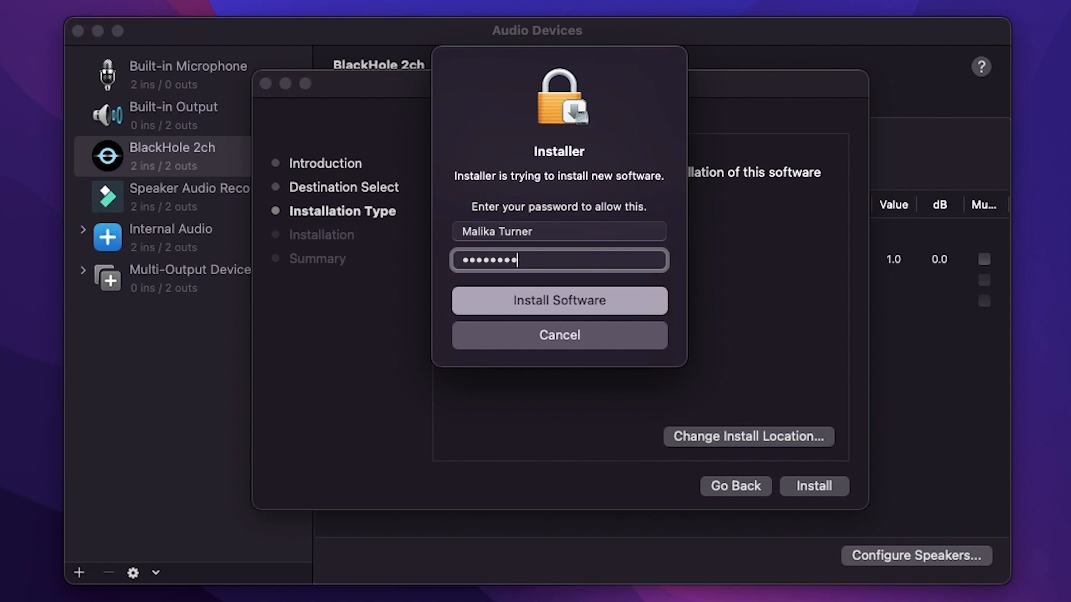
{"action": "left_click", "coordinate": [558, 300]}
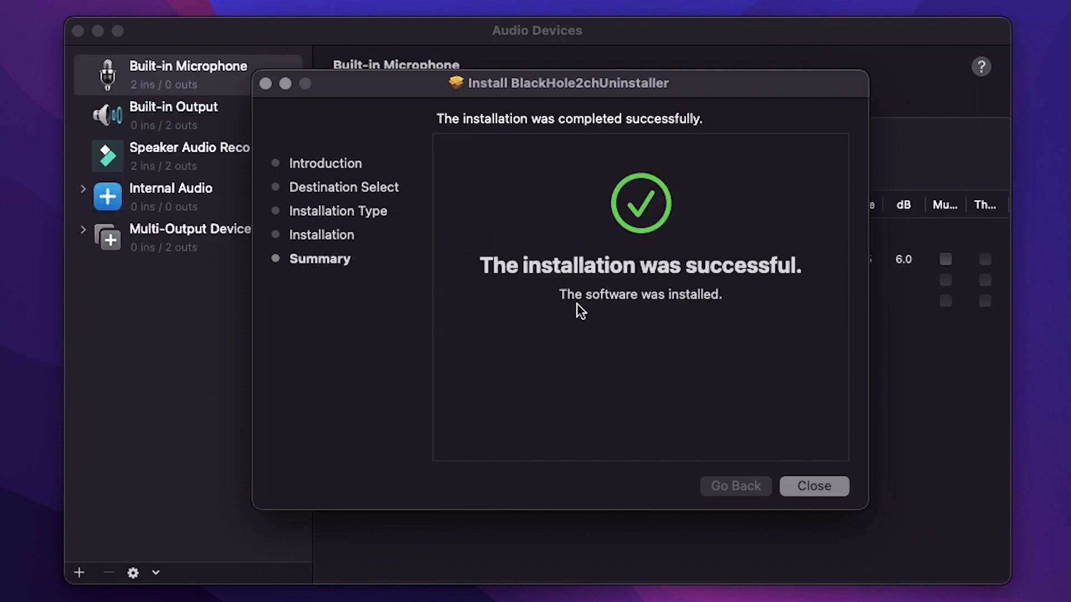
{"action": "mouse_move", "coordinate": [593, 319]}
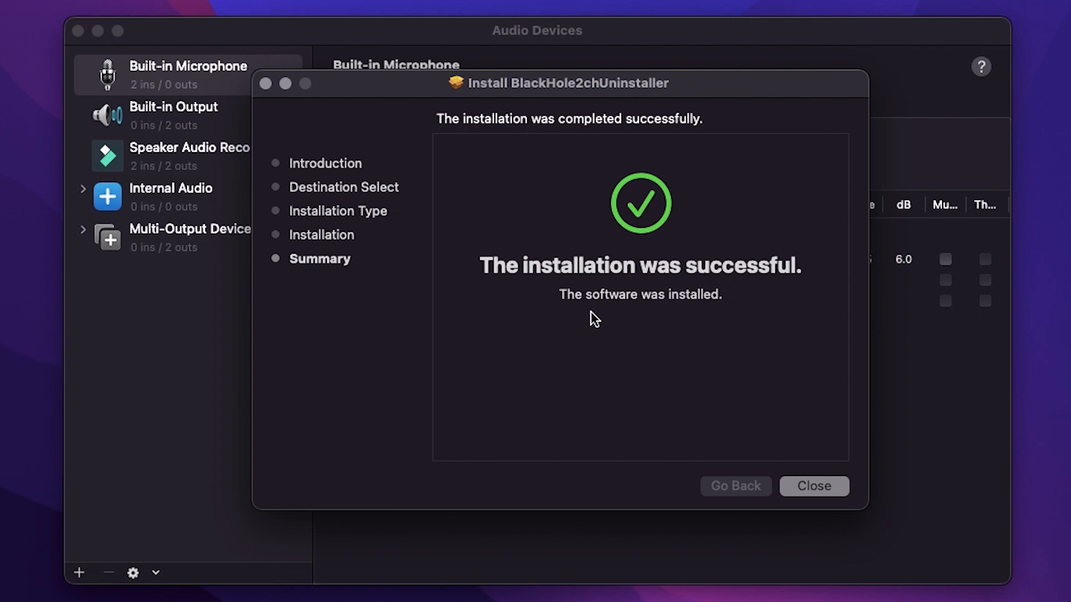
{"action": "mouse_move", "coordinate": [755, 399]}
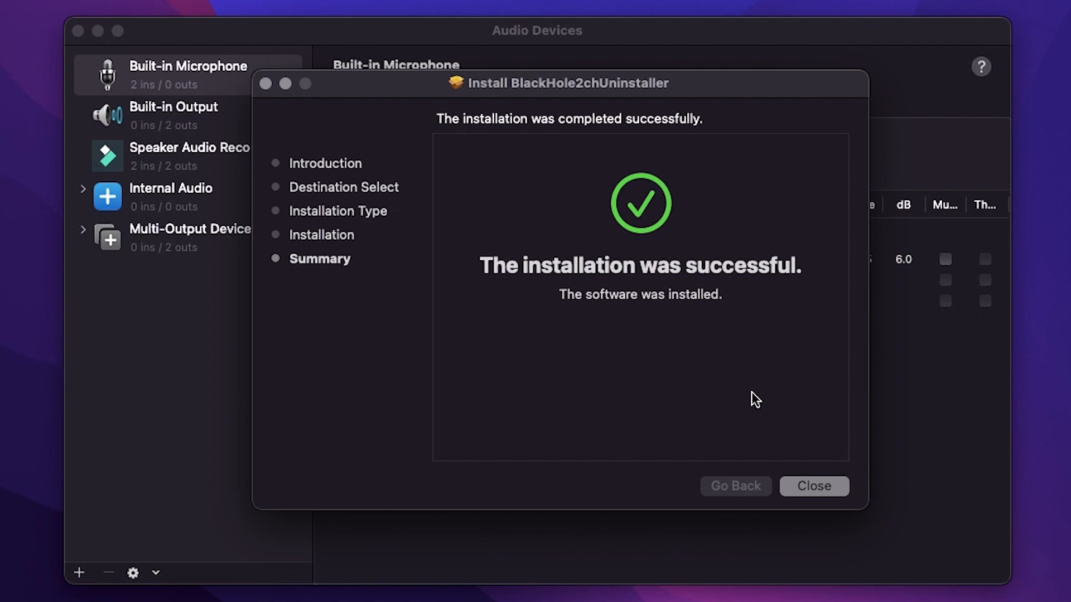
Close the finished uninstaller and move its package to the Trash.
{"action": "left_click", "coordinate": [813, 487]}
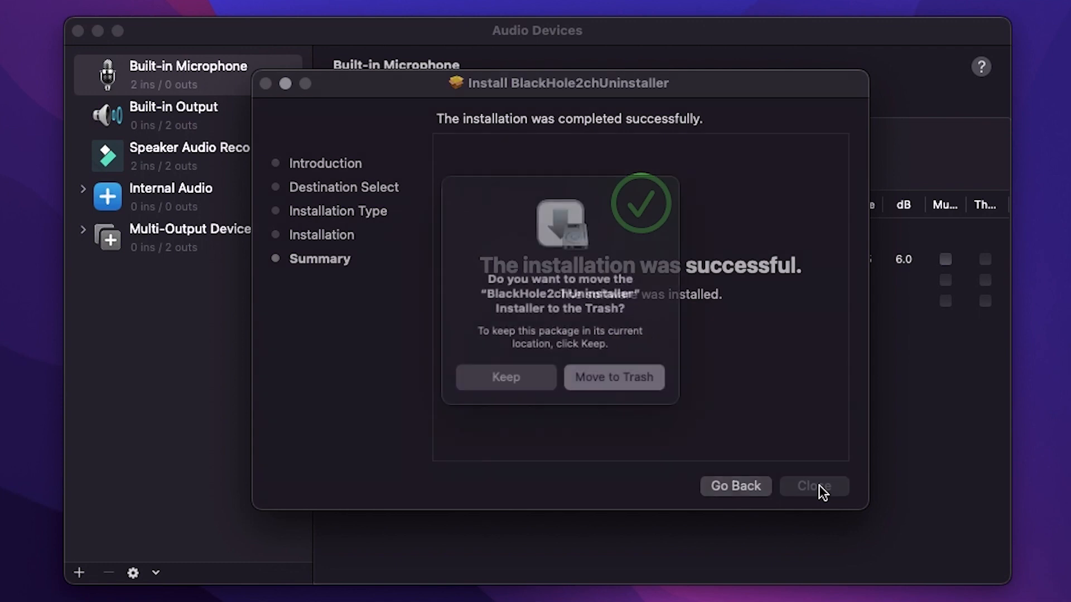
{"action": "left_click", "coordinate": [813, 485]}
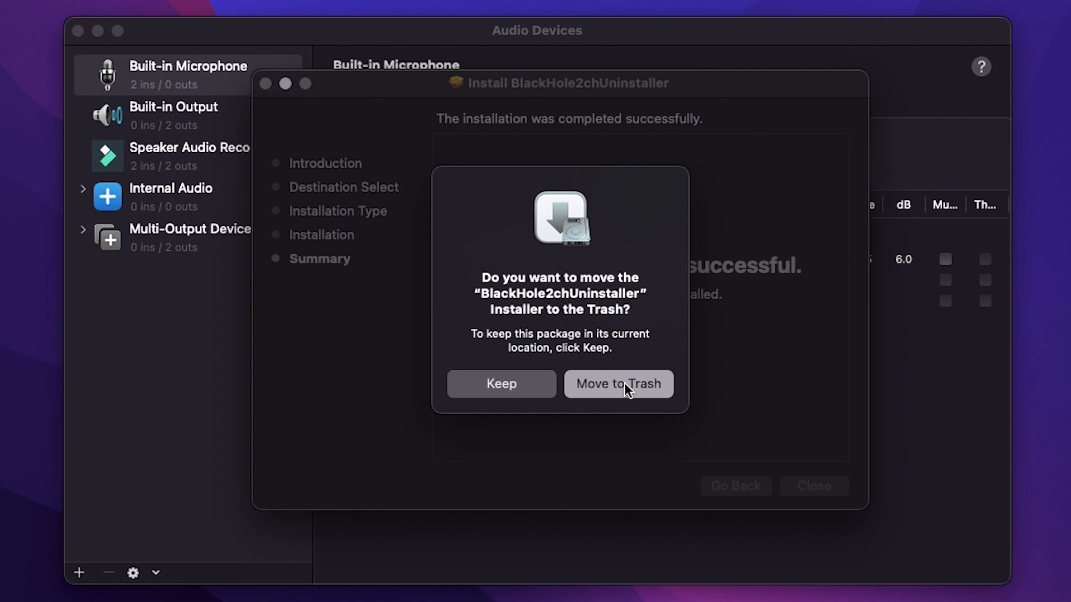
{"action": "left_click", "coordinate": [616, 383]}
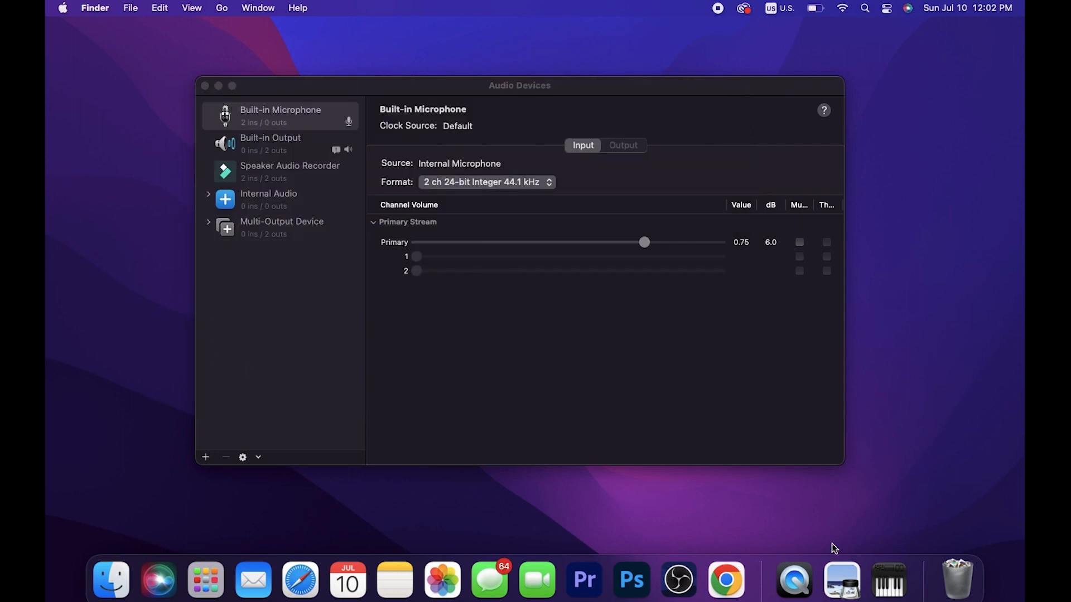
Empty the Trash from the Dock and confirm permanent erasure.
{"action": "right_click", "coordinate": [956, 579]}
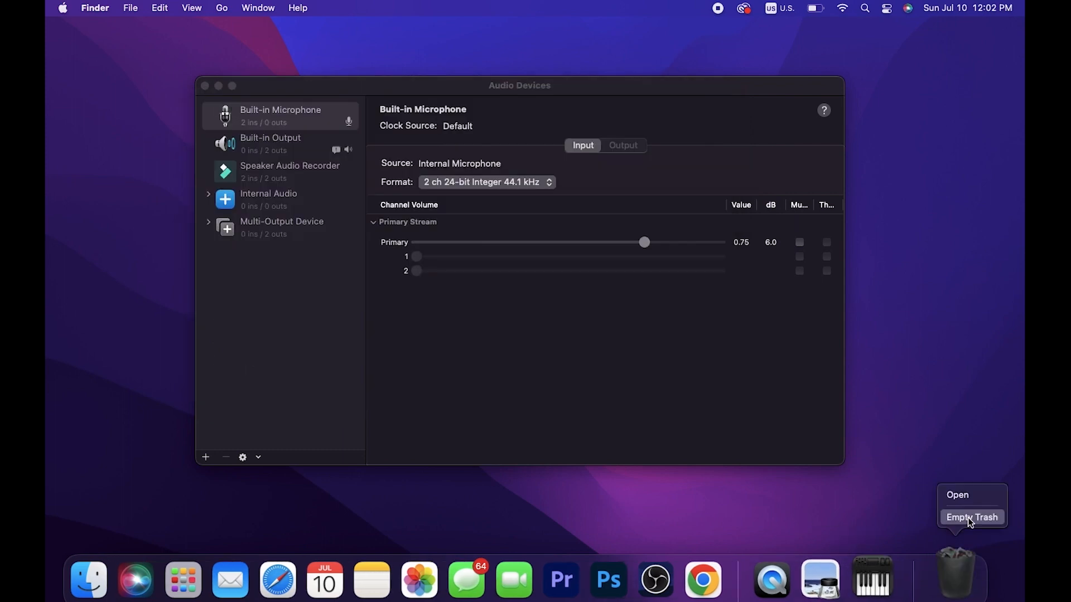
{"action": "left_click", "coordinate": [971, 517]}
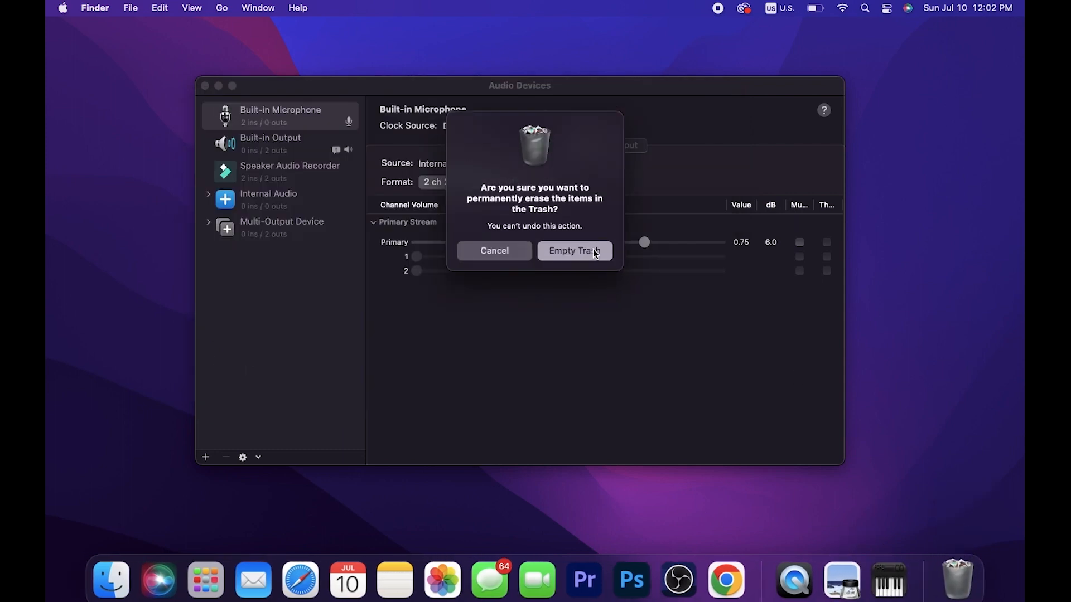
{"action": "left_click", "coordinate": [574, 251]}
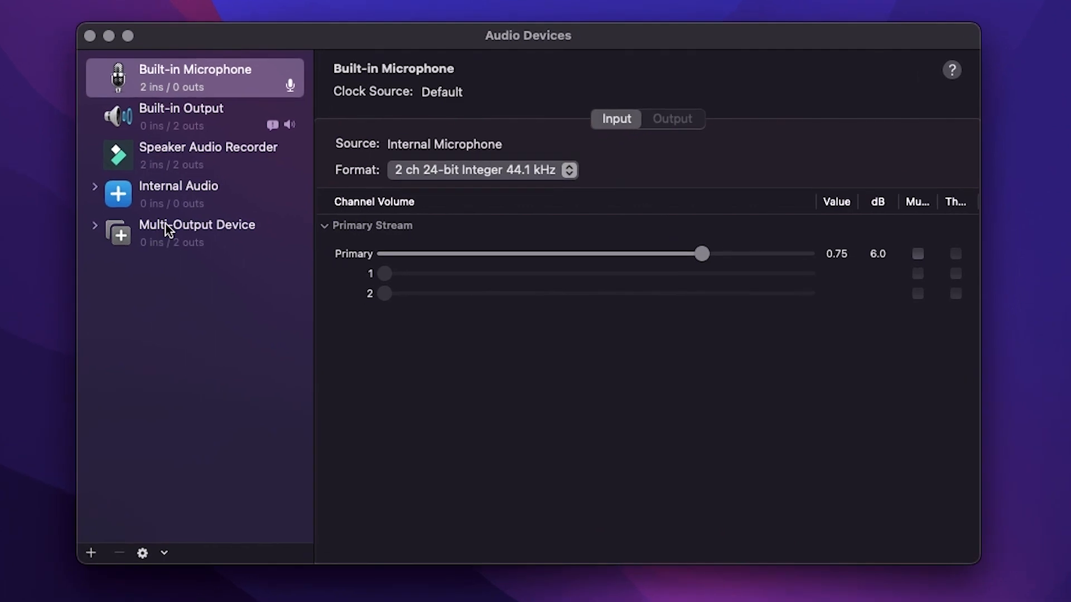
Select Multi-Output Device and check its list shows BlackHole 2ch greyed out beside Speaker Audio Recorder.
{"action": "left_click", "coordinate": [196, 224]}
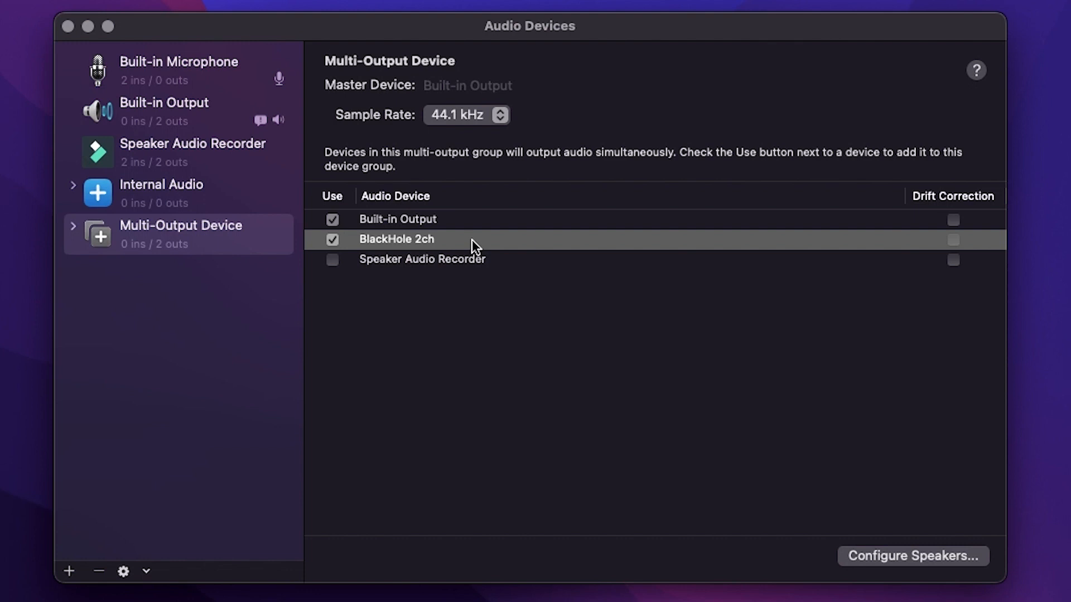
{"action": "left_click", "coordinate": [397, 220]}
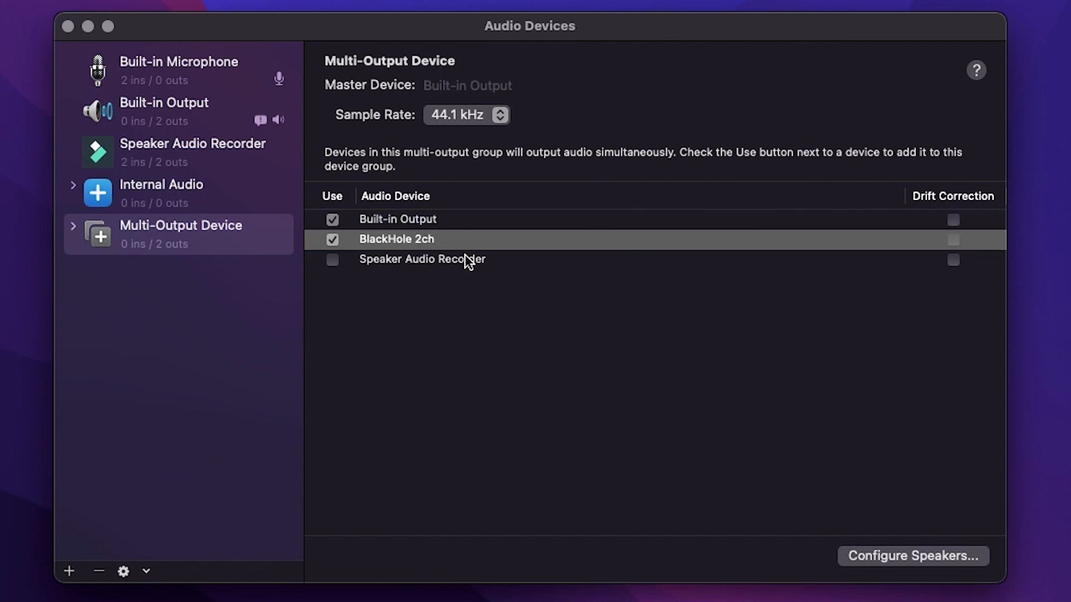
{"action": "left_click", "coordinate": [421, 259]}
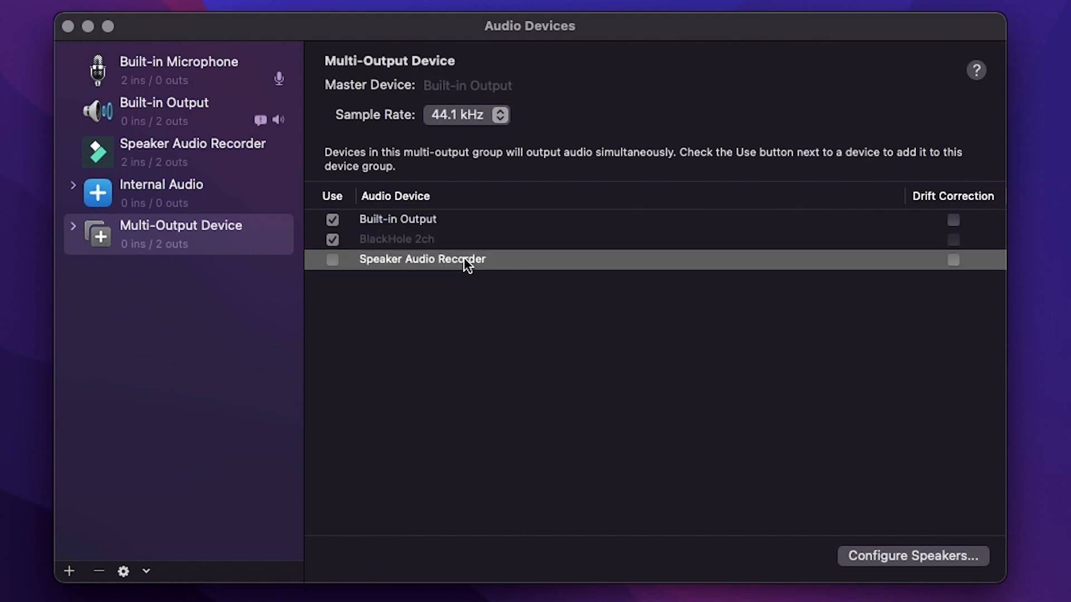